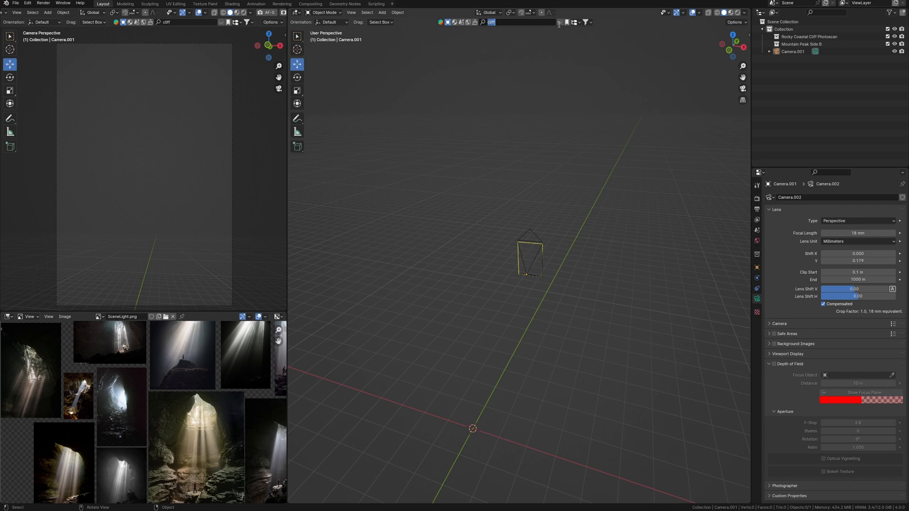
Search the asset add-on for 'mountain', import the rock, then search 'cliff' from top view.
text(mountain)
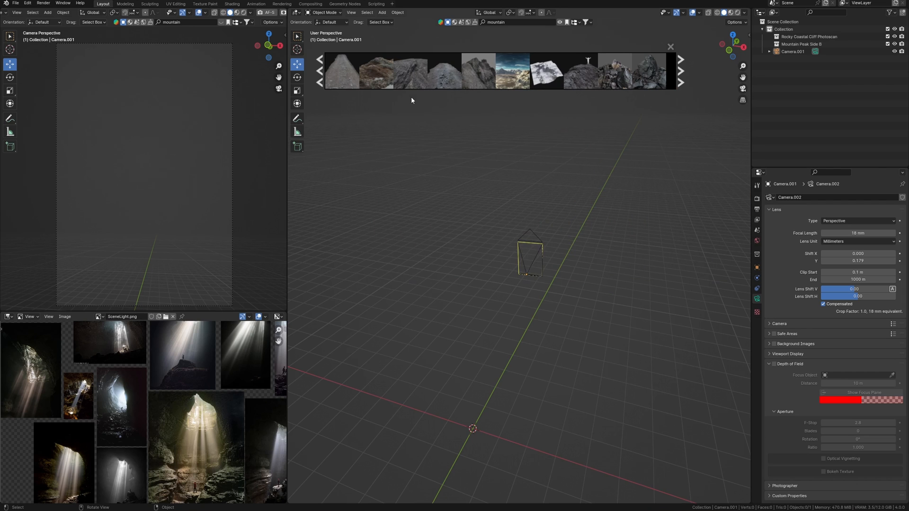
mouse_move(647, 77)
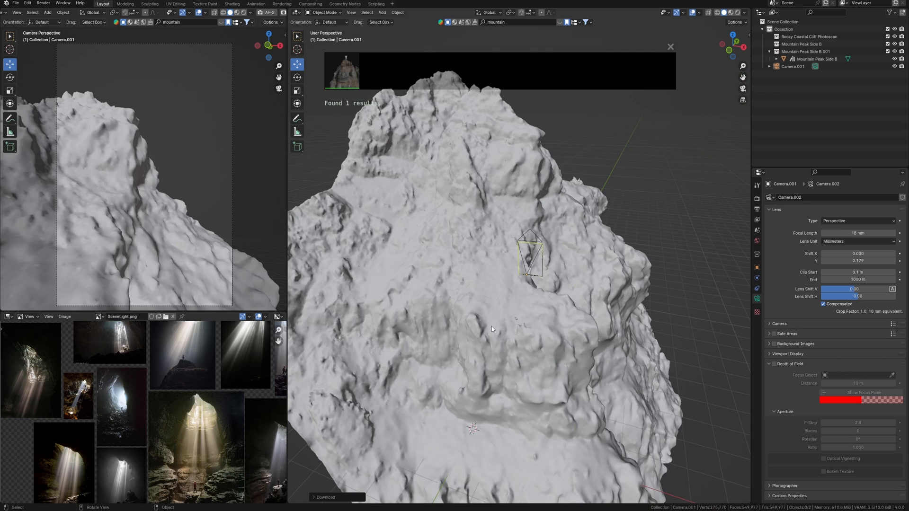
key(KP_7)
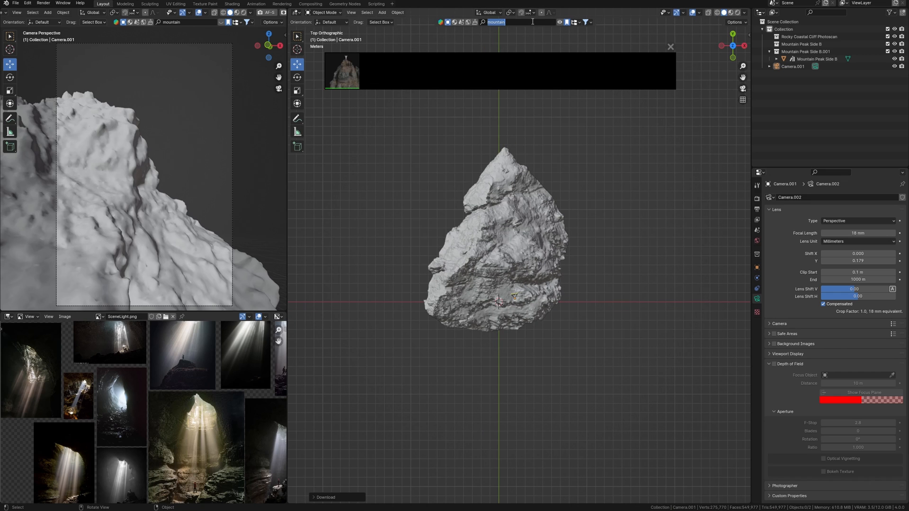
text(cliff)
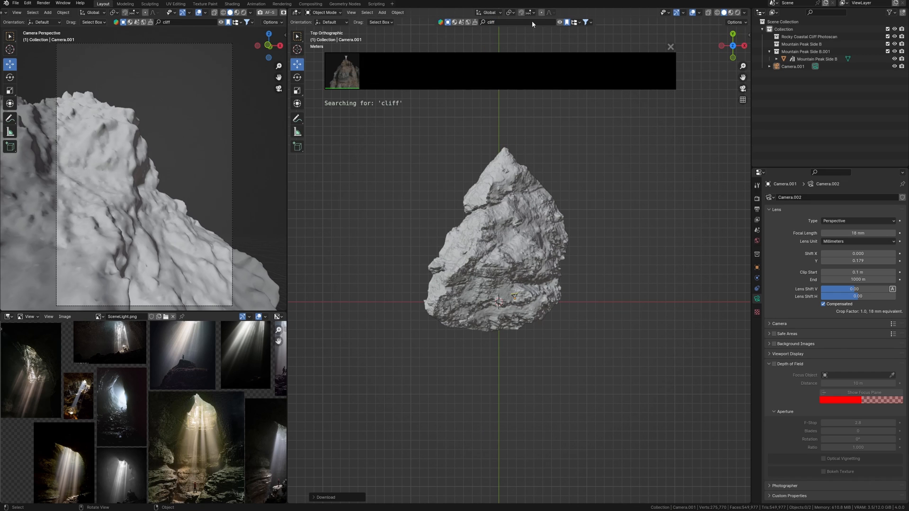
mouse_move(341, 71)
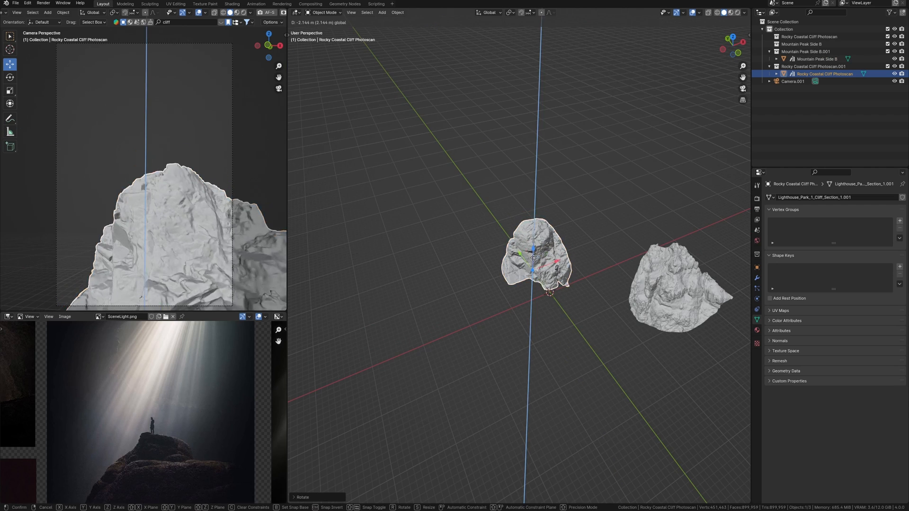
text(montain)
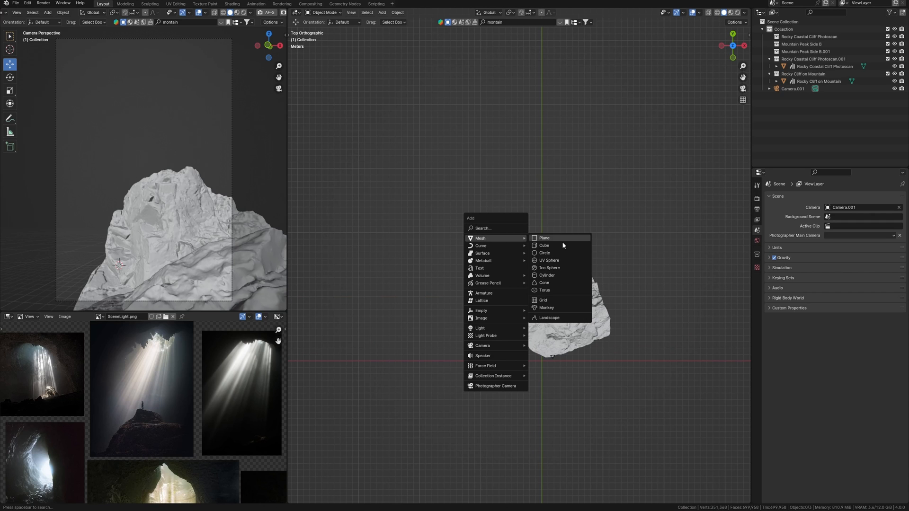
mouse_move(559, 254)
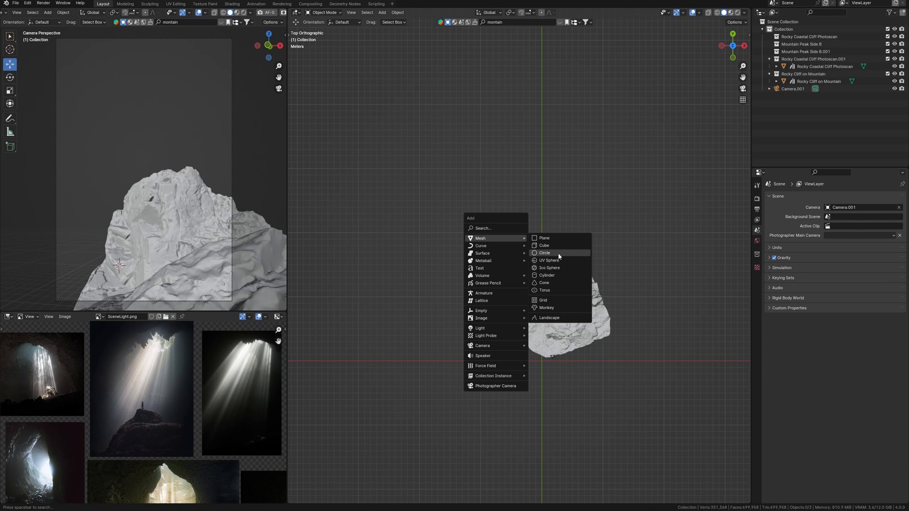
Add a circle mesh above the rock and extrude-scale it into a cone.
click(544, 253)
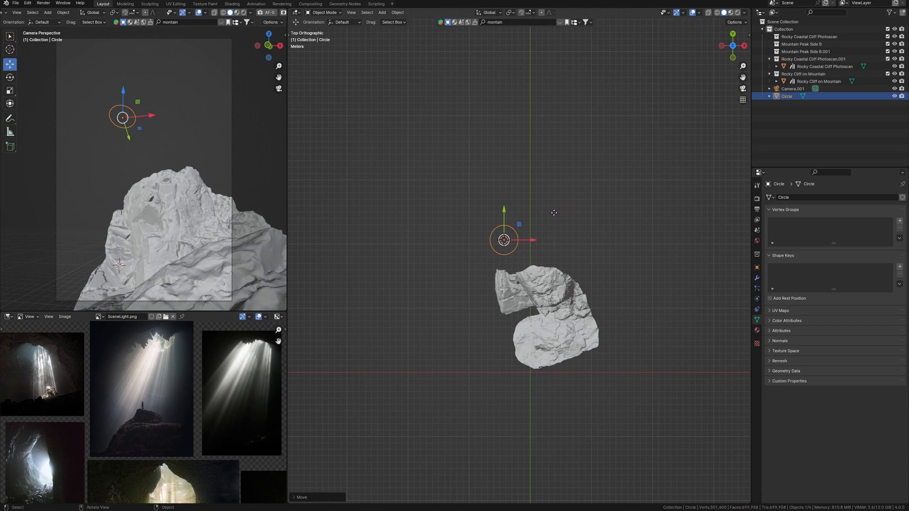
drag(504, 240, 544, 245)
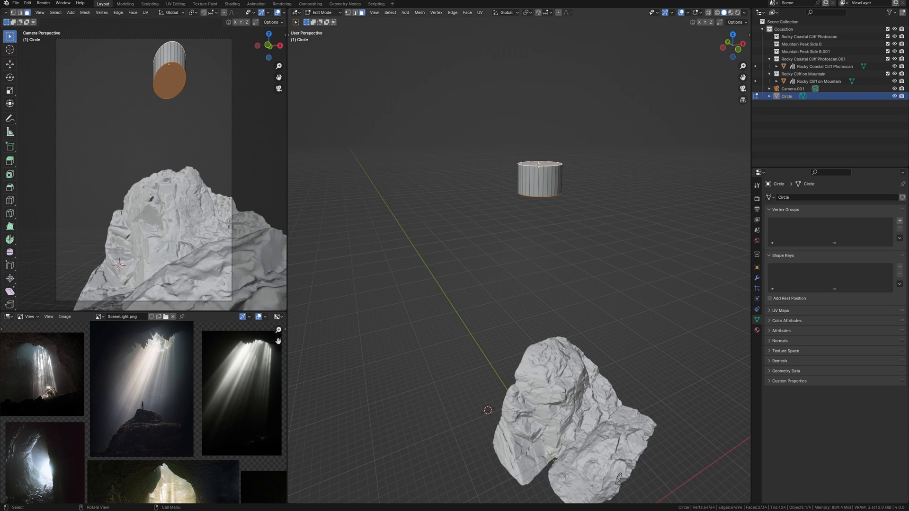
key(x)
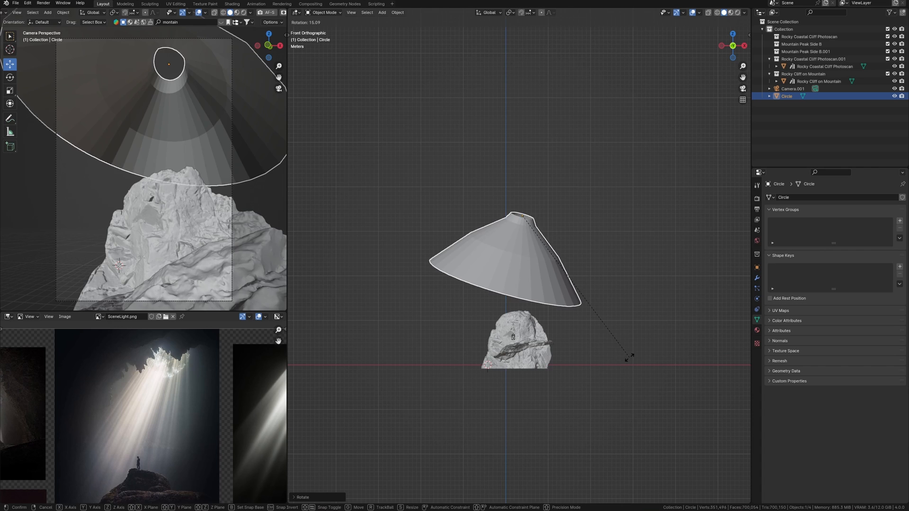
Delete the cone's front faces in Edit Mode to open the cave wall.
key(Tab)
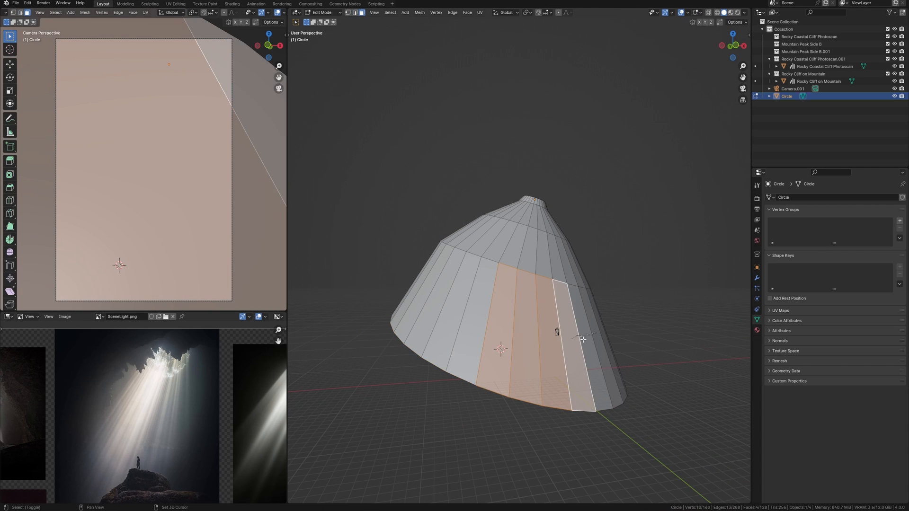
key(x)
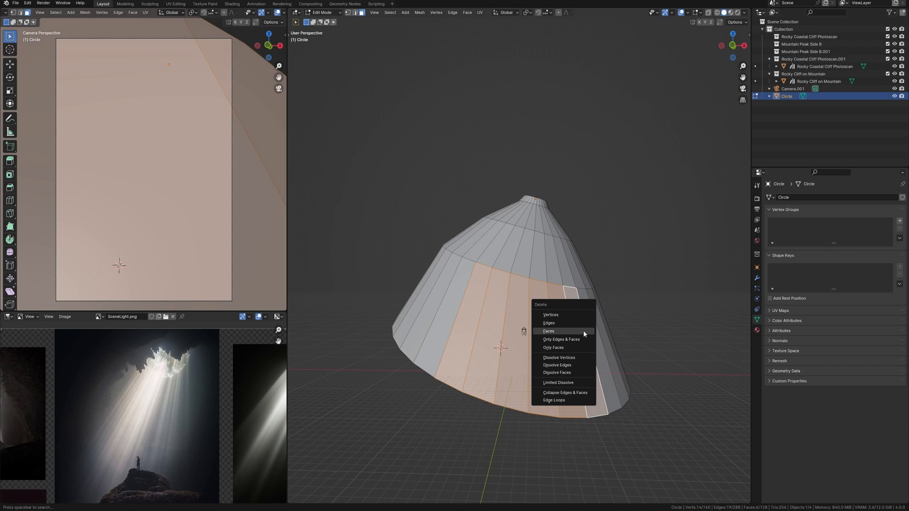
click(548, 331)
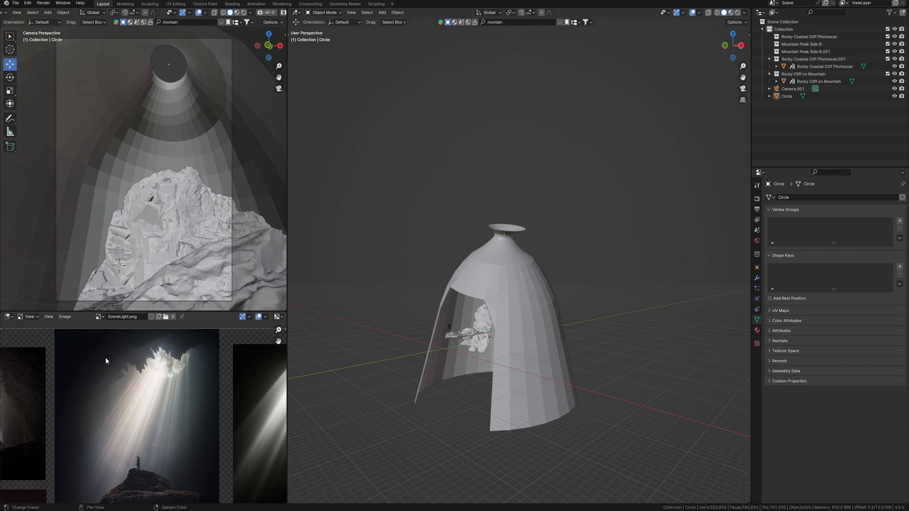
mouse_move(133, 368)
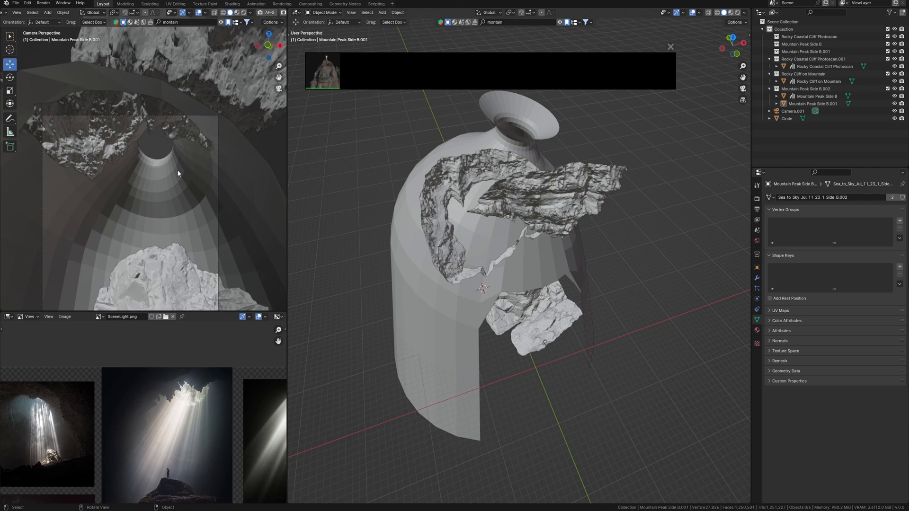
Bring up the World properties after placing the ceiling rock scan.
click(757, 240)
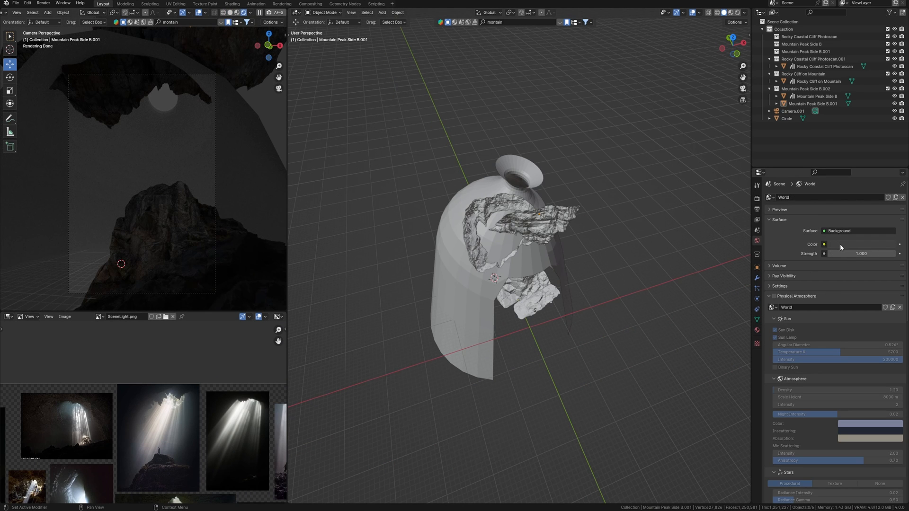
Set the world background colour to black and add the Light-Texture-5 spotlight asset.
click(841, 244)
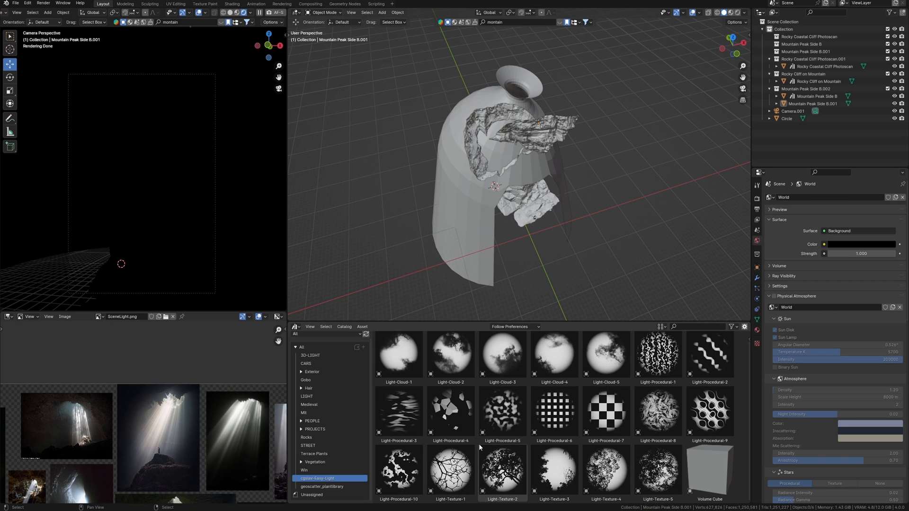
click(658, 469)
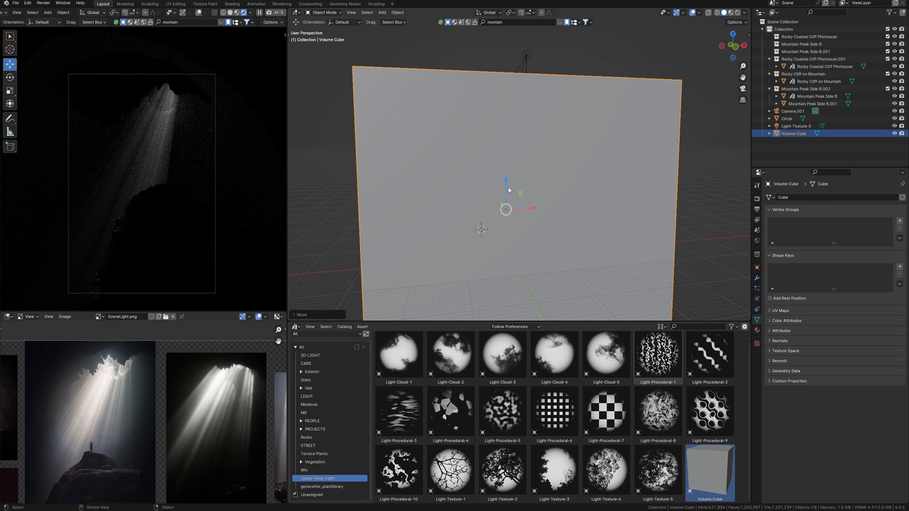
Set the volume cube's Viewport Display to Bounds.
click(858, 463)
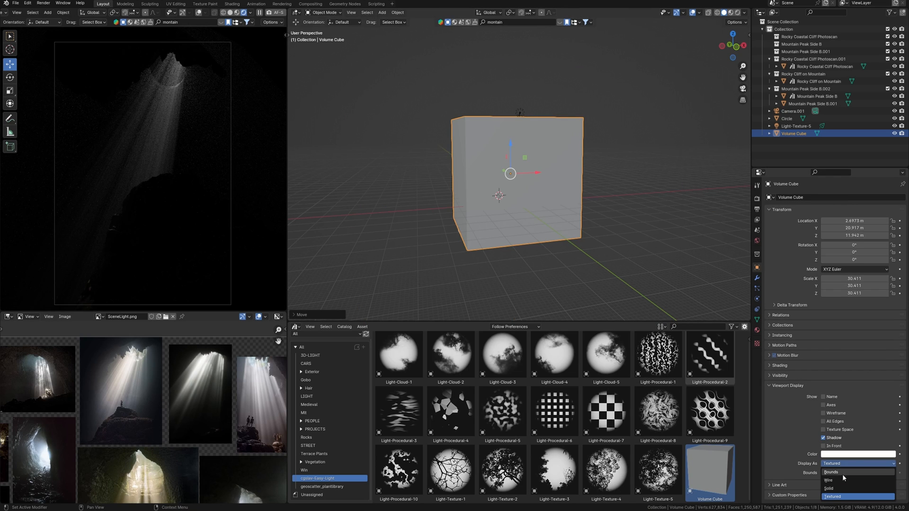
click(831, 471)
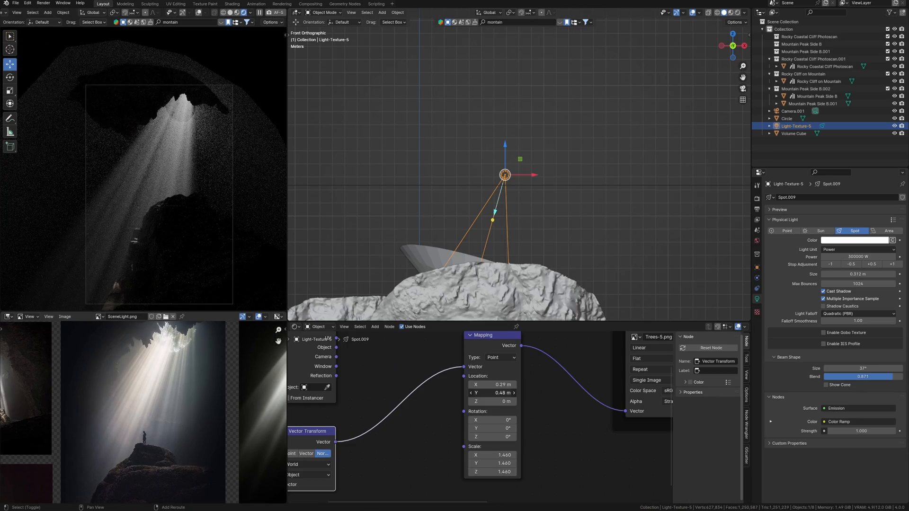
Drag the Mapping node's Location X/Y to about 0.67 m and 1.14 m so the shaft hits the rock.
drag(499, 393, 481, 393)
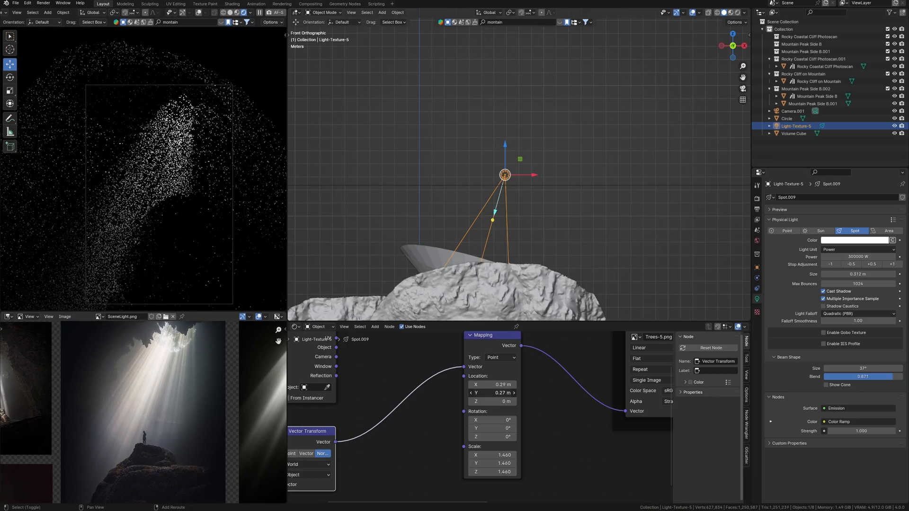
drag(491, 393, 475, 393)
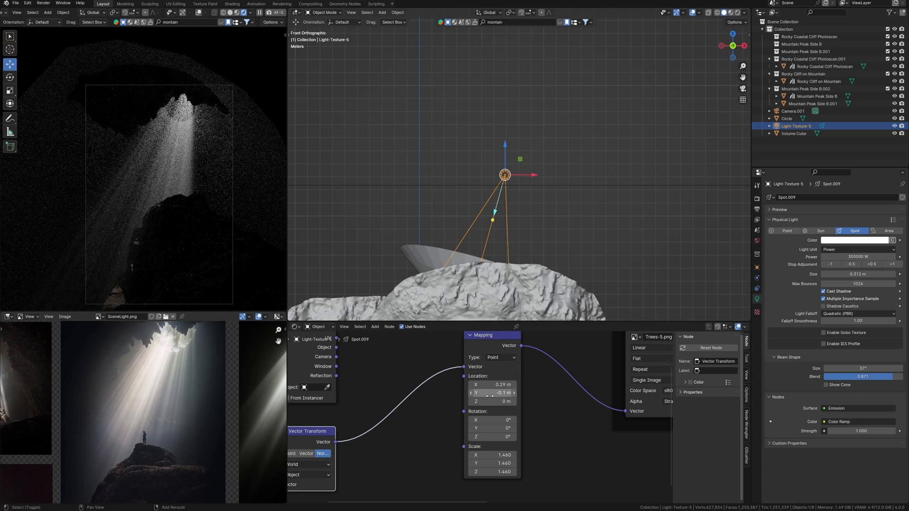
drag(491, 392, 510, 392)
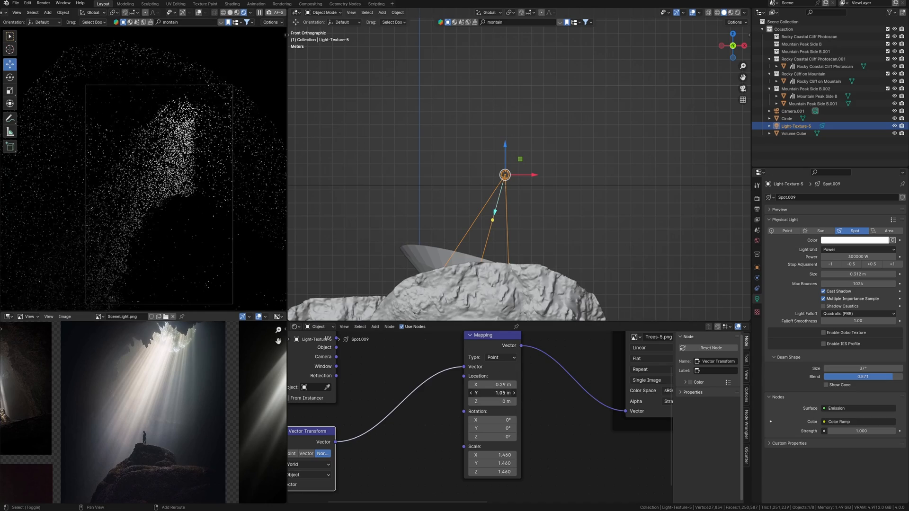
drag(493, 392, 502, 392)
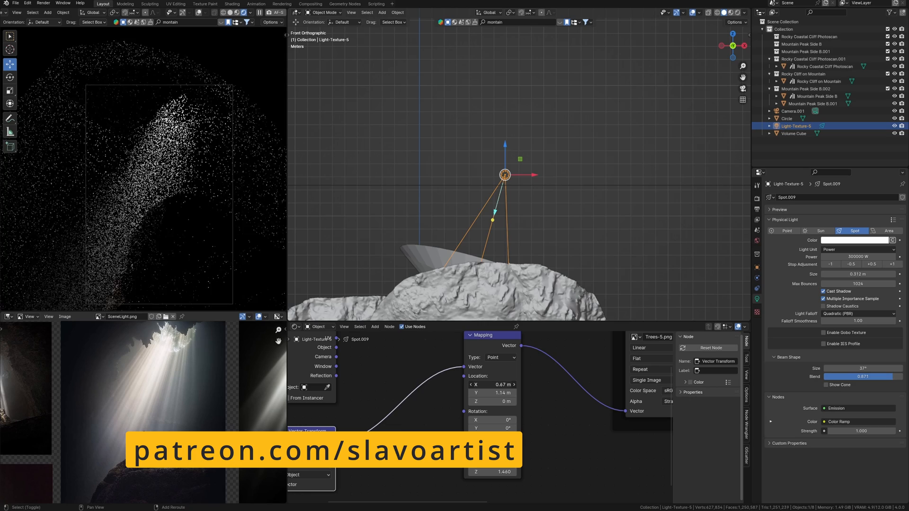
drag(510, 384, 475, 385)
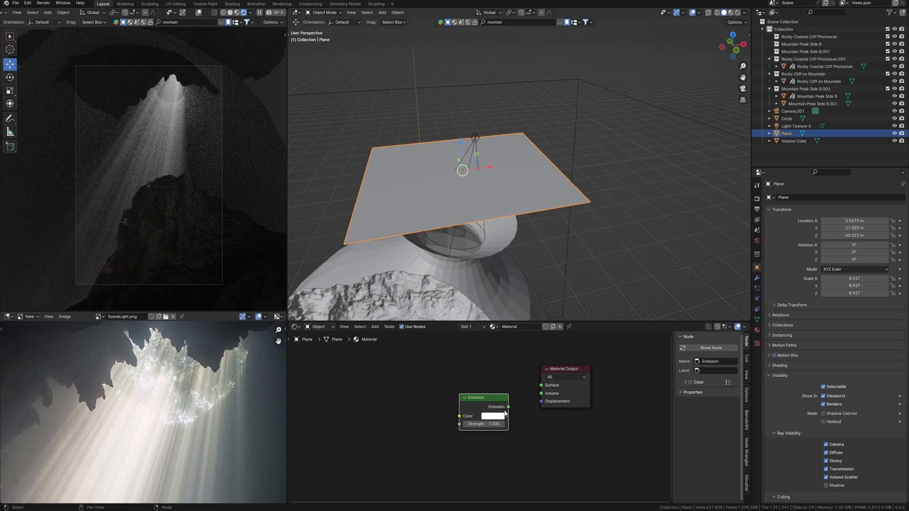
Set the glowing plane's Emission colour to white in the colour picker.
click(494, 416)
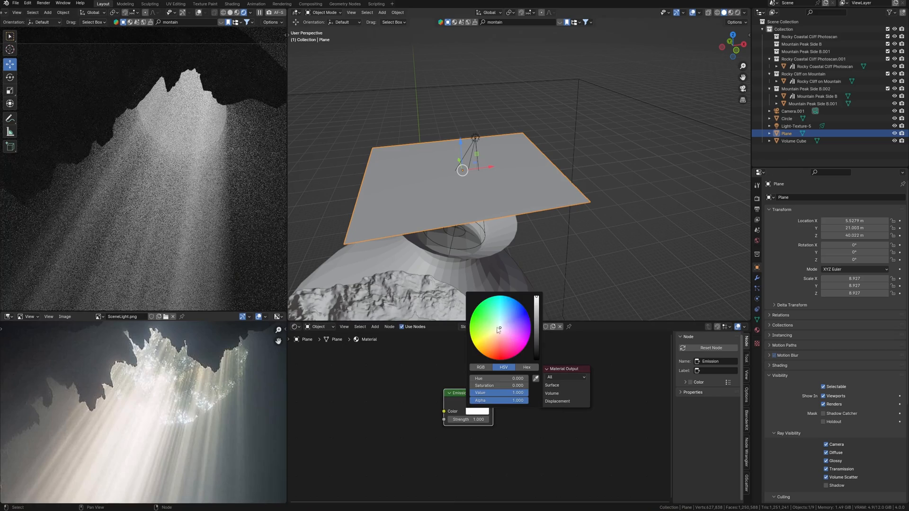
click(500, 327)
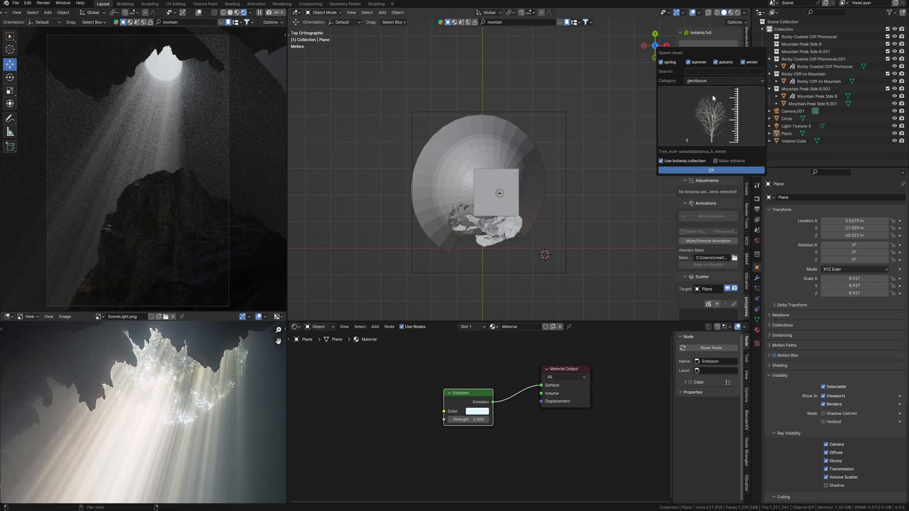
Spawn the Tree_Aesculus_hippocastanum_A_summer asset from the botaniq tree grid.
click(710, 113)
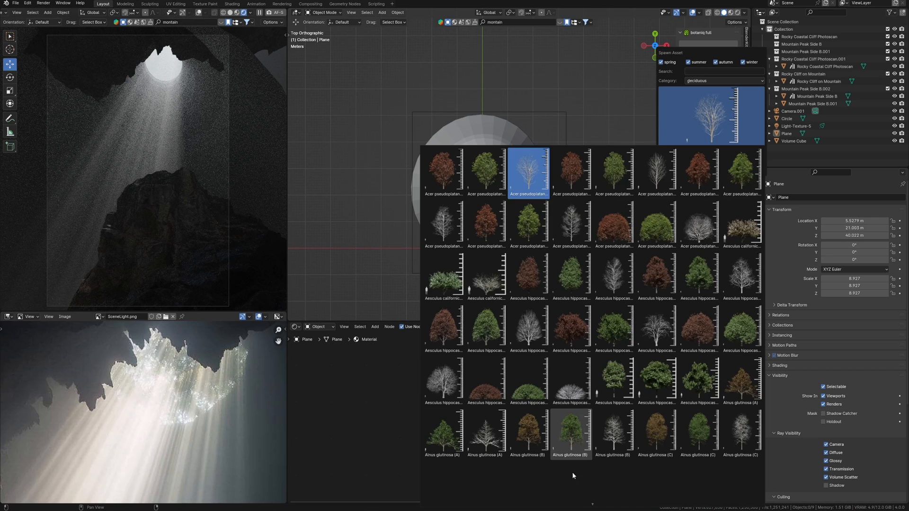
scroll(down, 3)
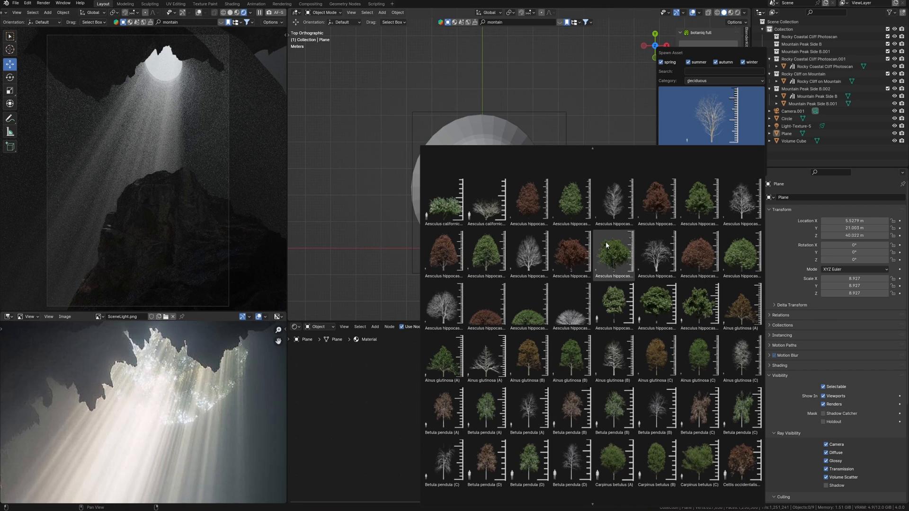
click(614, 252)
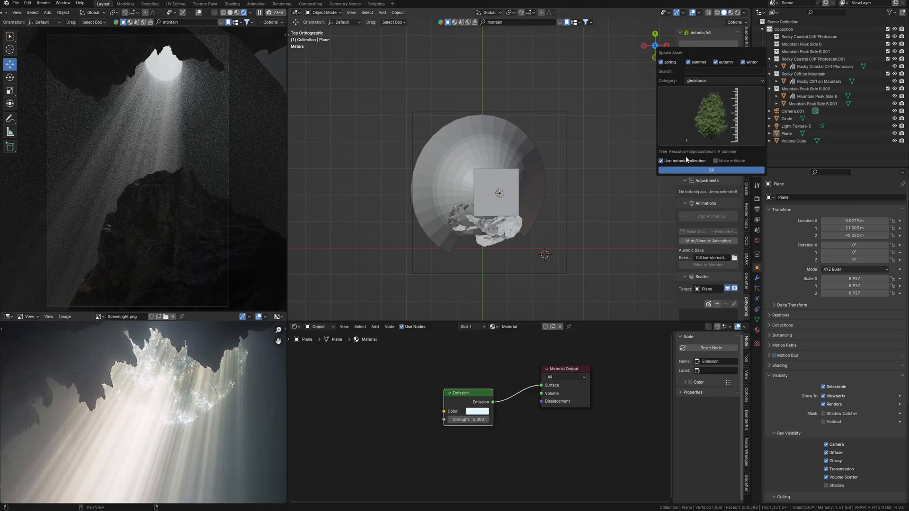
click(710, 170)
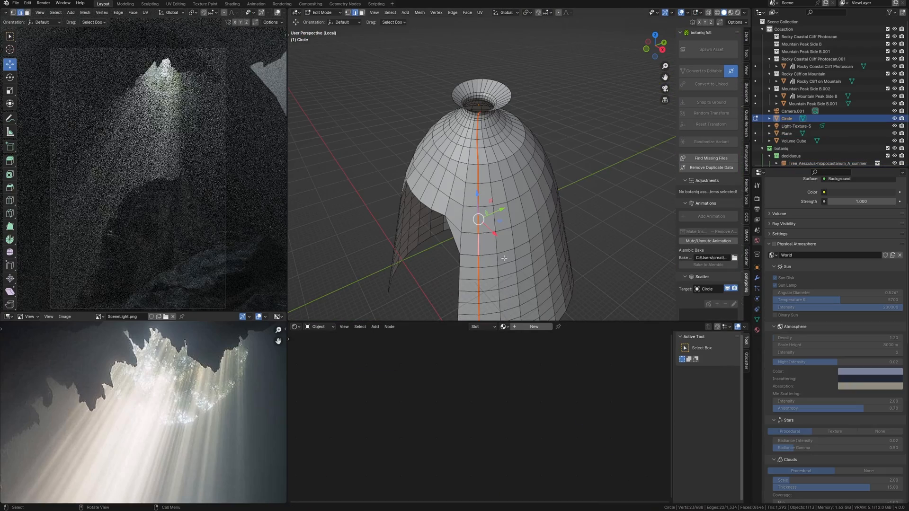
click(480, 13)
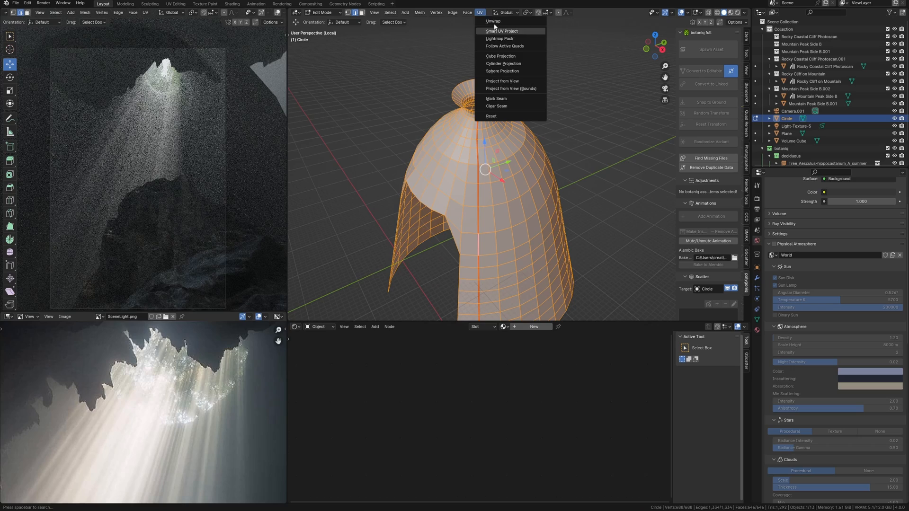
Unwrap the shaft mesh and append the Mountain Moss Rock node group from Stone.blend.
click(492, 22)
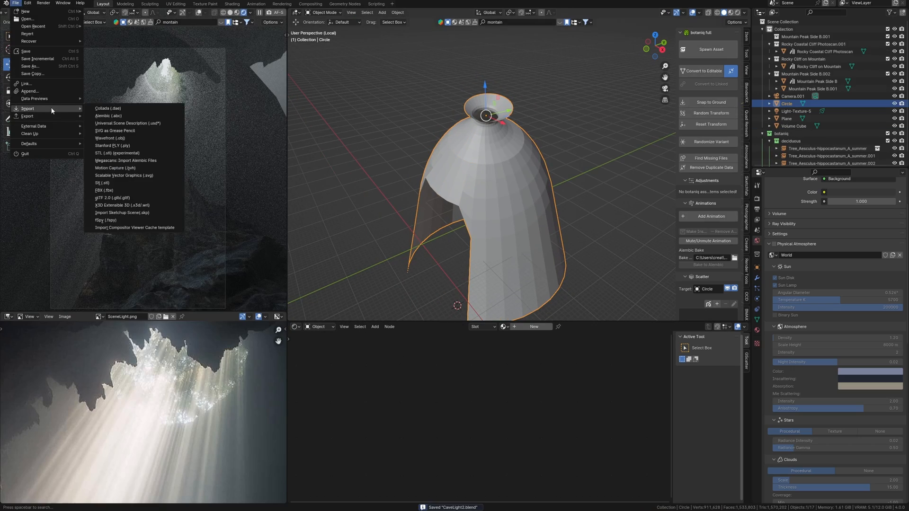
click(30, 91)
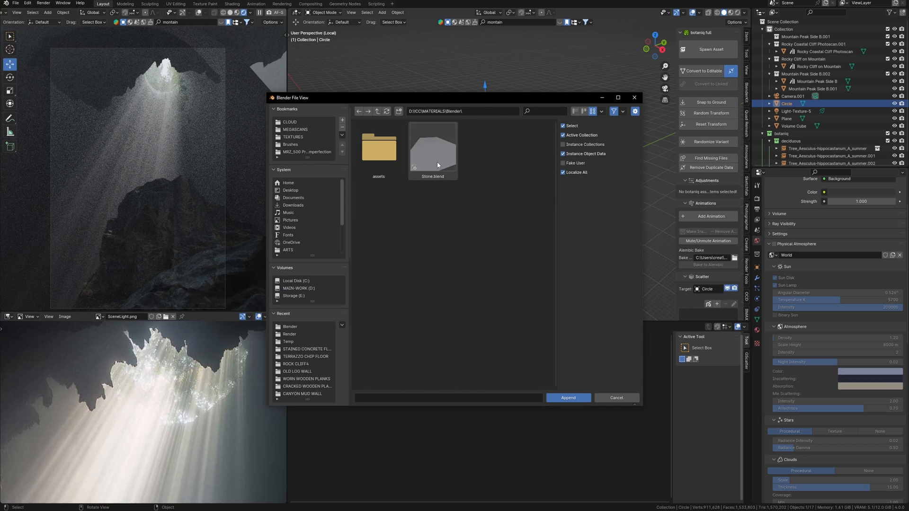
double_click(432, 148)
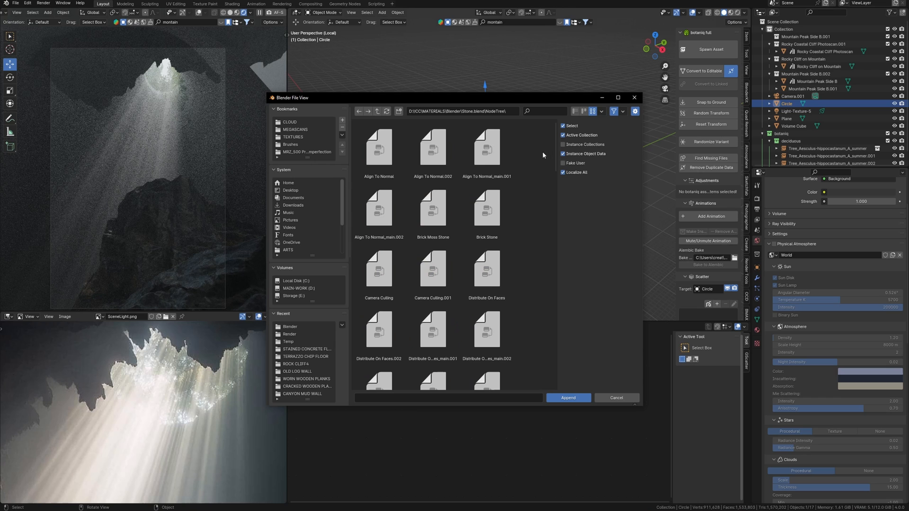
click(546, 111)
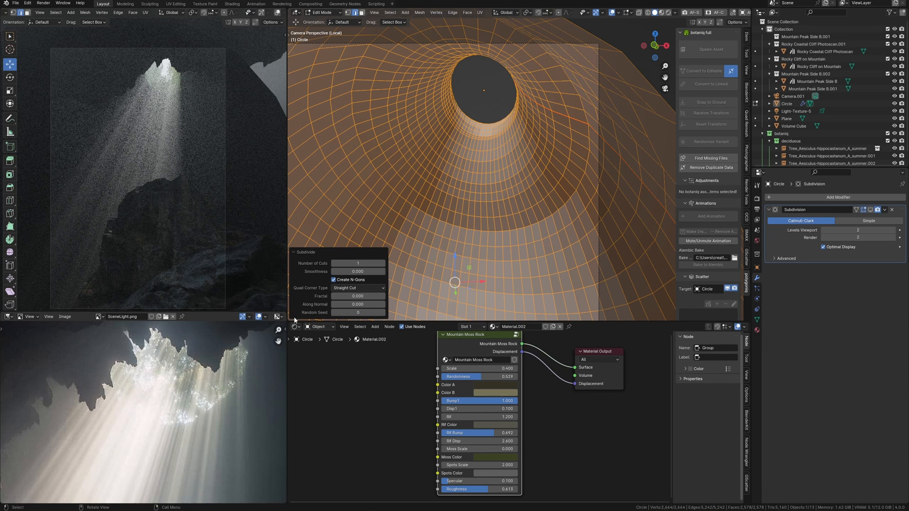
click(383, 263)
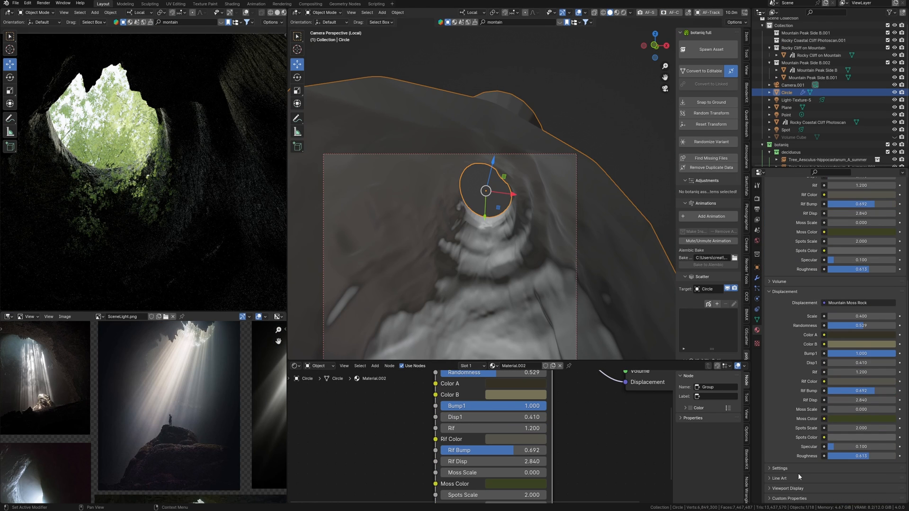
Scroll Material Properties down to the Displacement setting for Mountain Moss Rock.
scroll(down, 3)
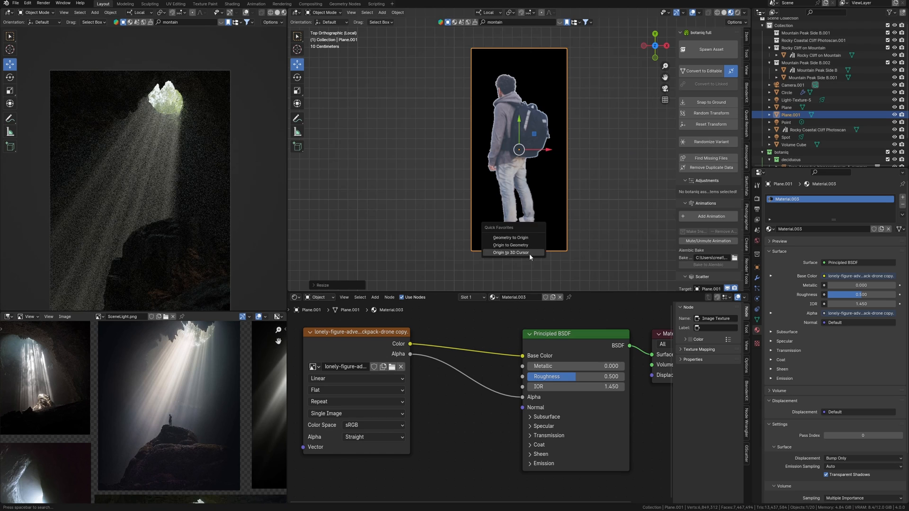
Snap the figure plane's origin to the 3D cursor and move it onto the rock top.
click(512, 252)
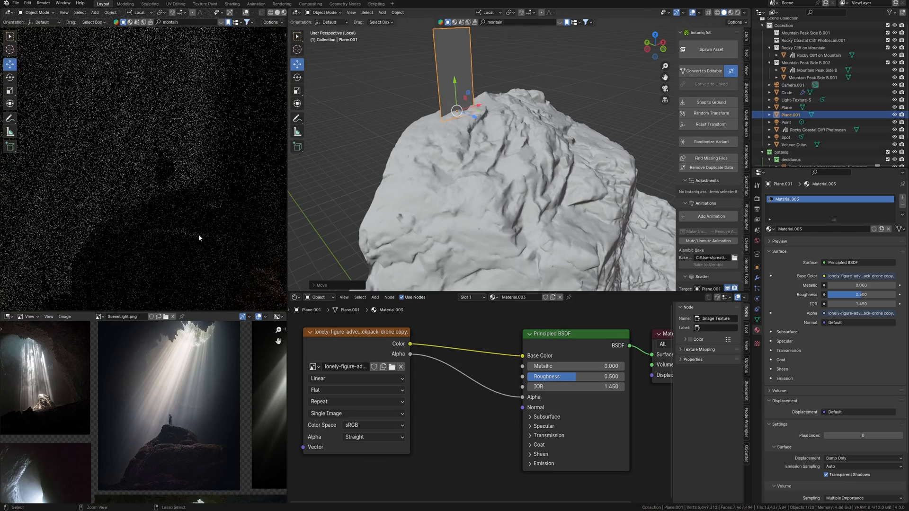
click(282, 4)
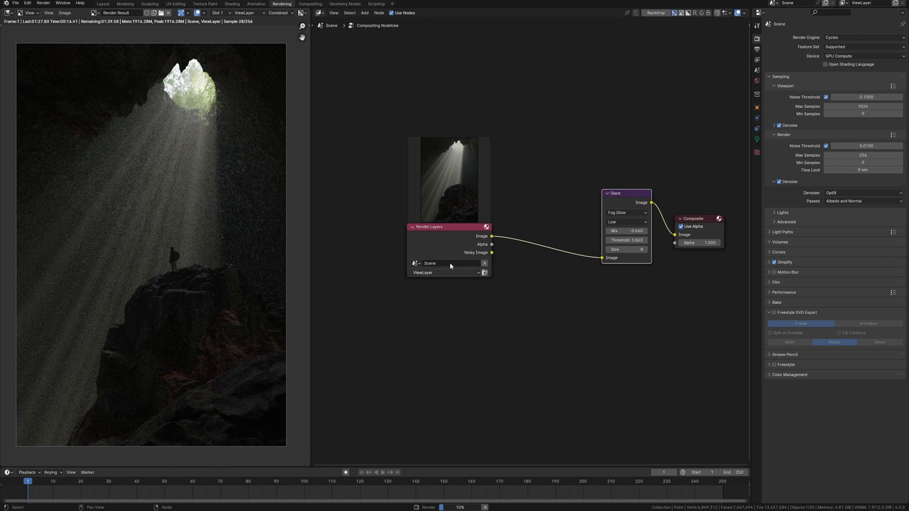
Set the Fog Glow glare quality to Low with mix about -0.64 and threshold 0.860.
click(102, 4)
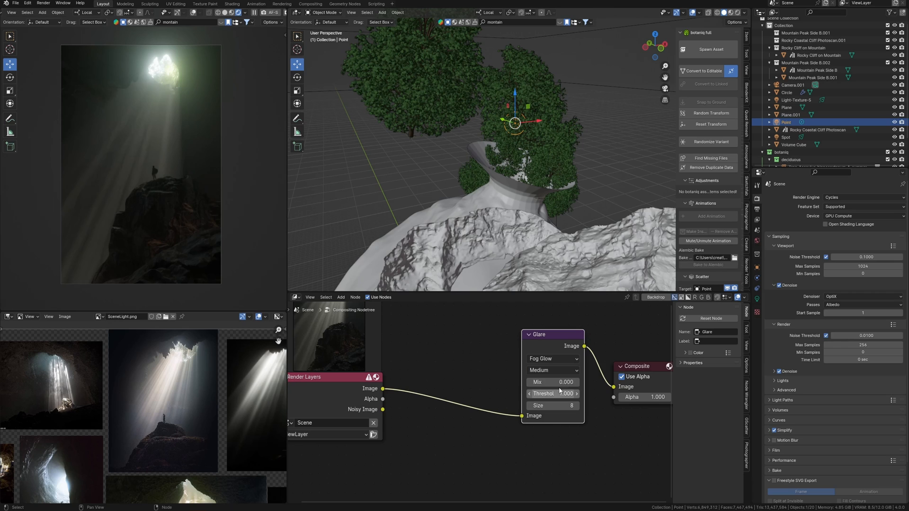
click(551, 370)
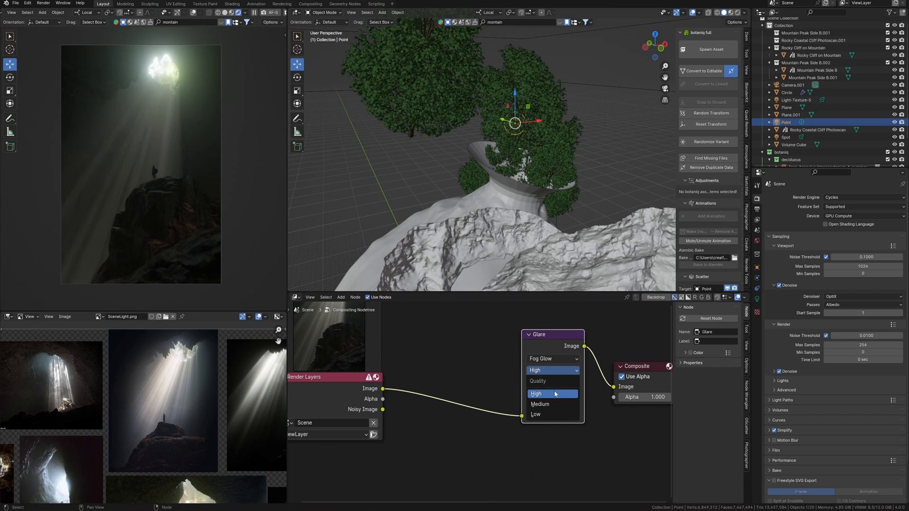
click(535, 414)
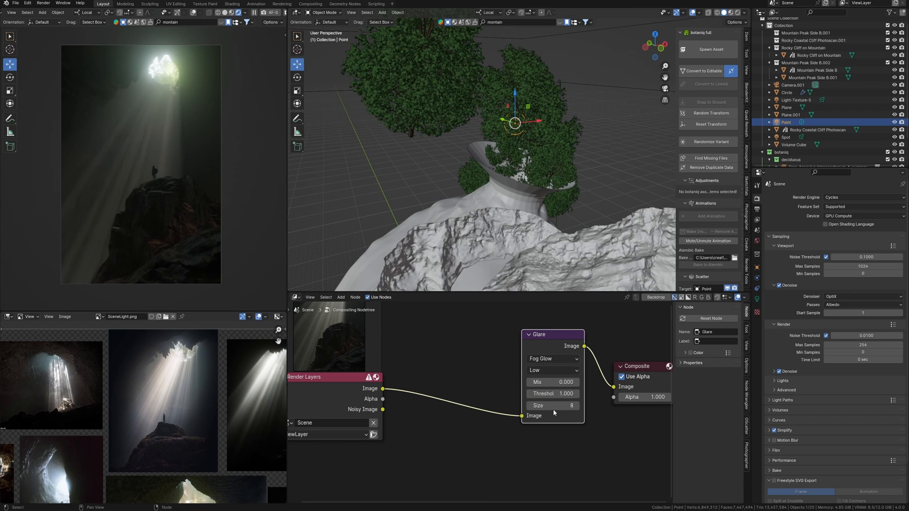
drag(553, 382, 533, 381)
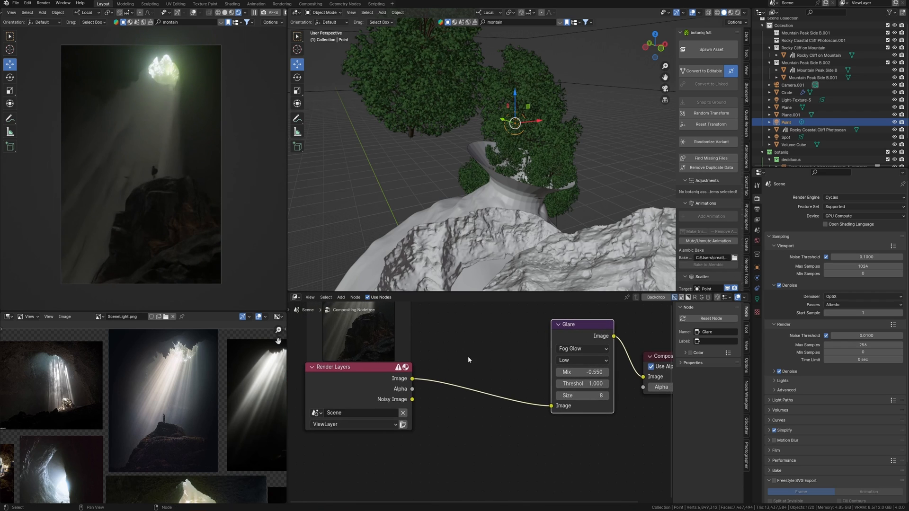
mouse_move(491, 389)
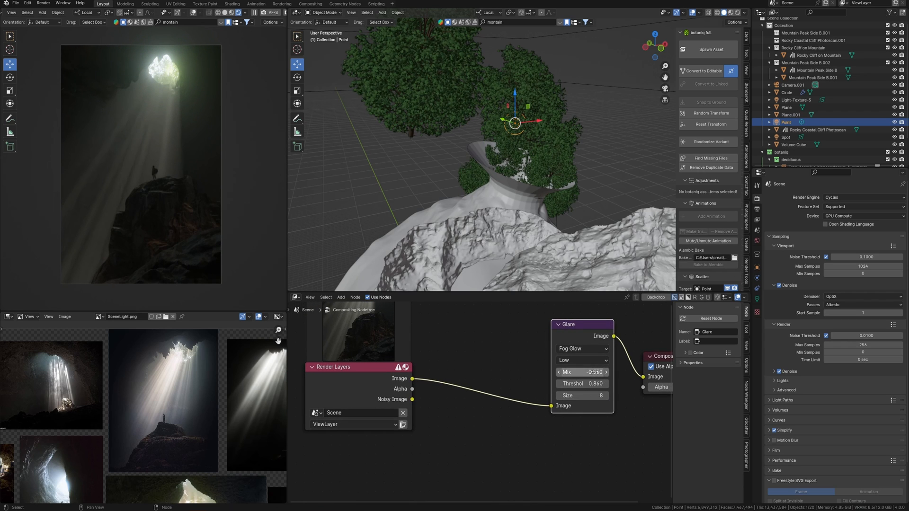
drag(582, 371, 580, 371)
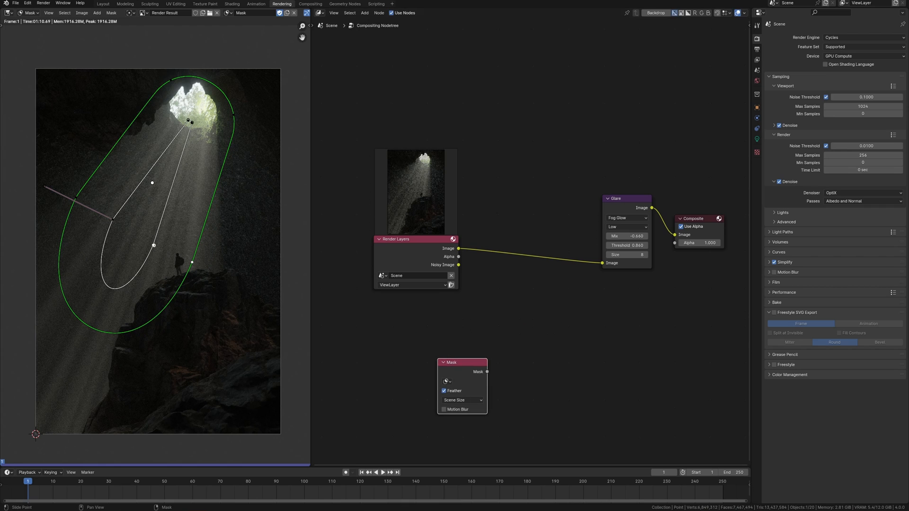
Add a Hue/Saturation/Value node whose Fac is driven by the combined beam masks.
text(hu)
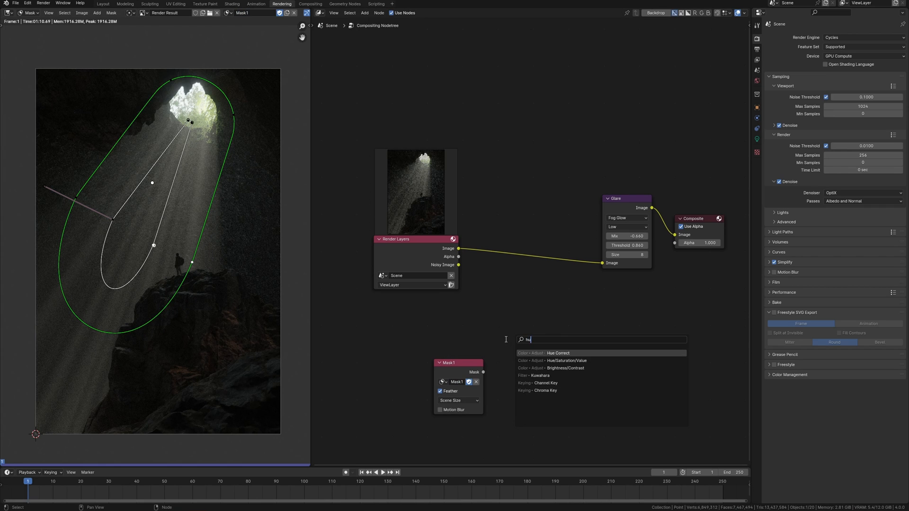
click(555, 361)
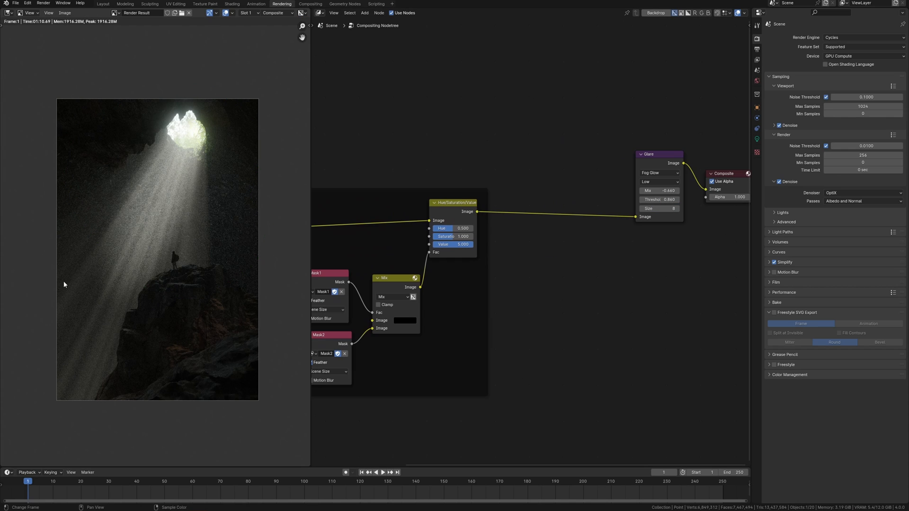
mouse_move(131, 339)
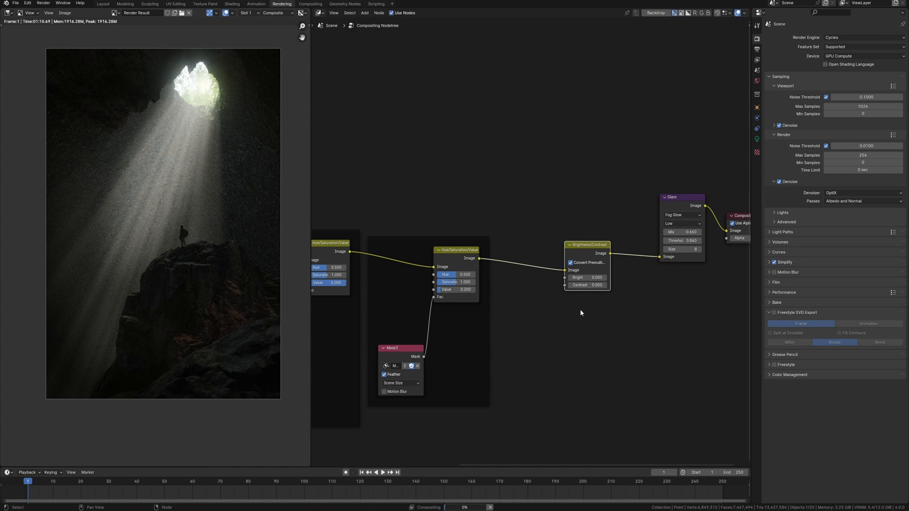
Adjust a value on the grading nodes feeding the glare.
drag(587, 278, 587, 277)
text(d)
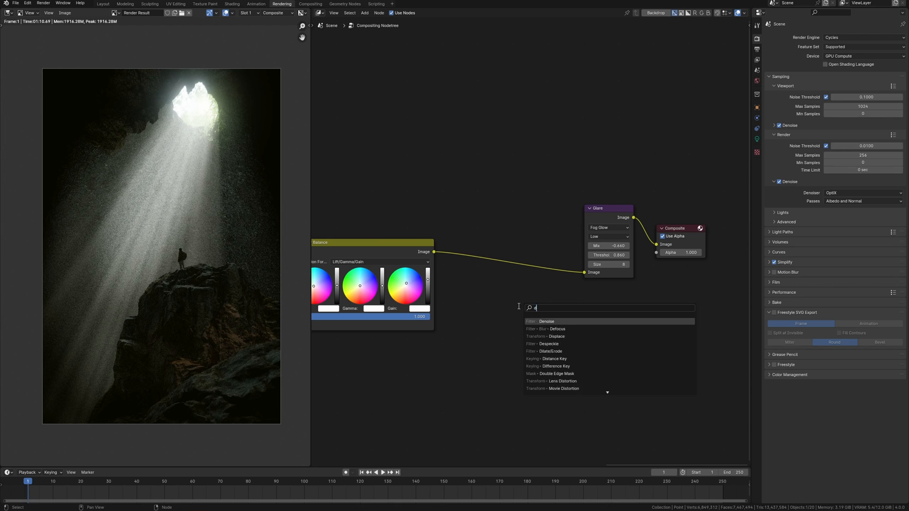
Drop a Lens Distortion node between the Color Balance and Glare nodes.
click(553, 382)
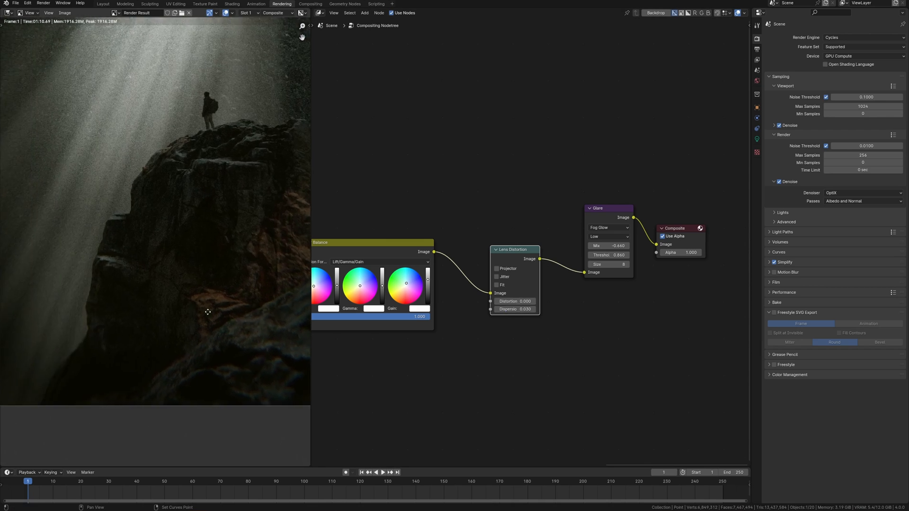
double_click(514, 309)
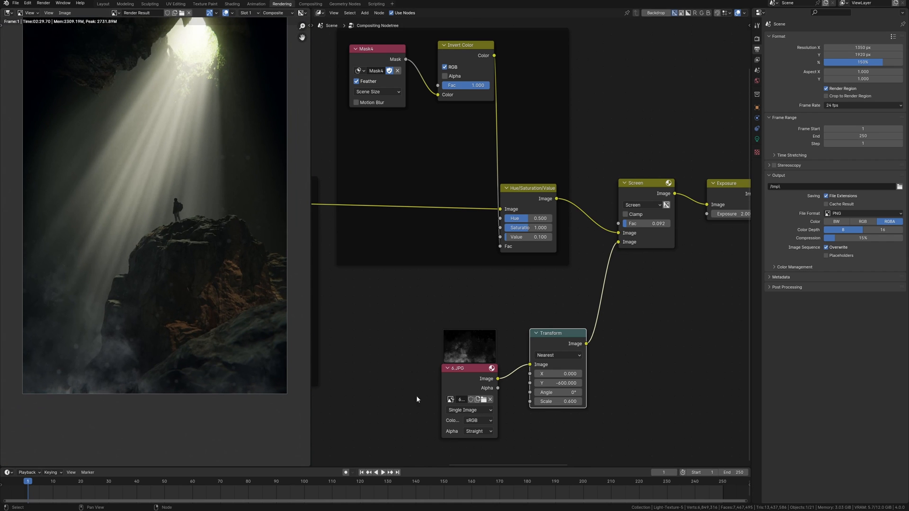
Search 'colo' and add a colour node for the fog and dust overlay chain.
text(colo)
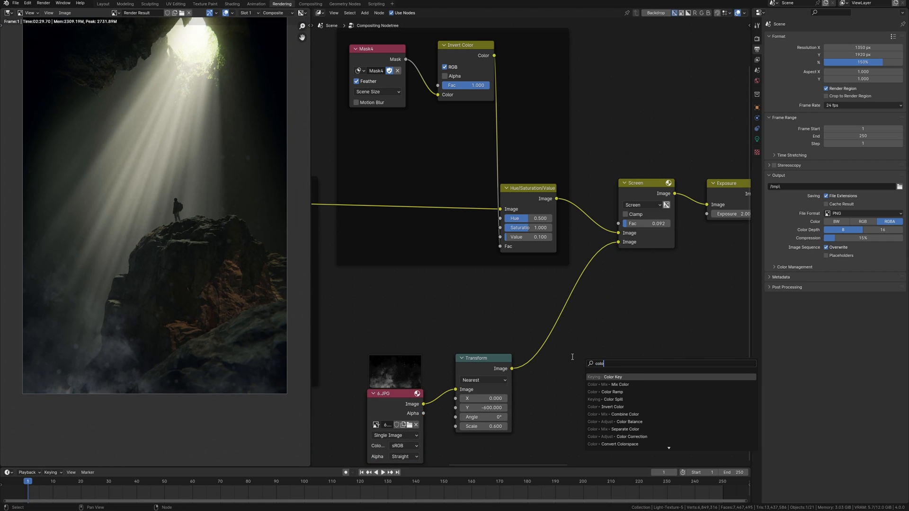
click(615, 422)
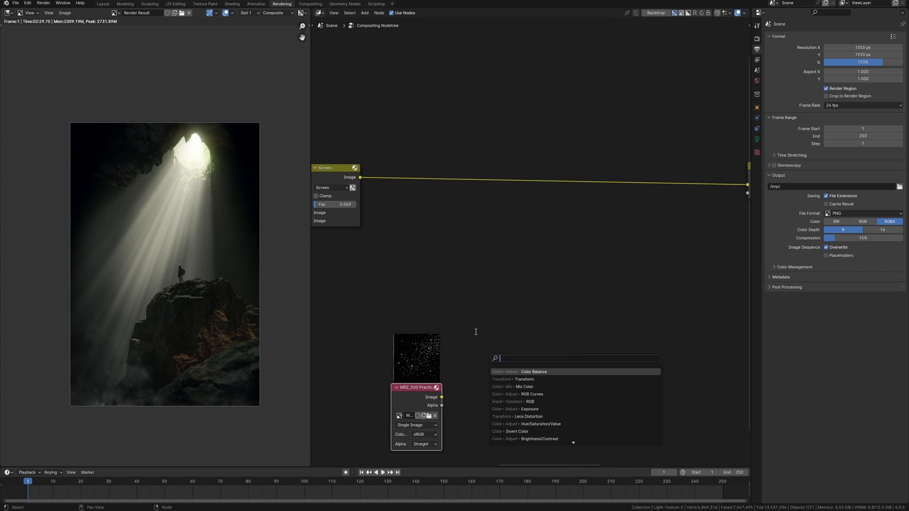
Blend the dust image in with a Screen Mix node and add a Color Balance tint for it.
click(515, 386)
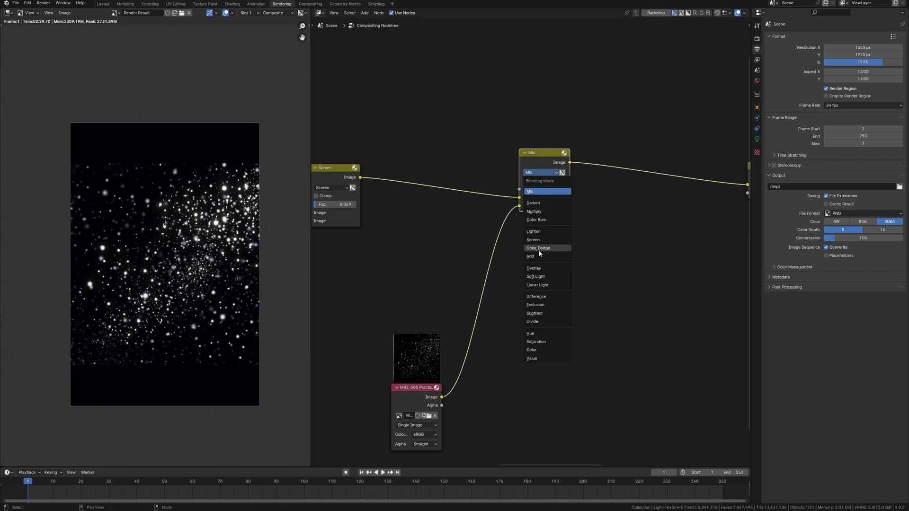
click(532, 239)
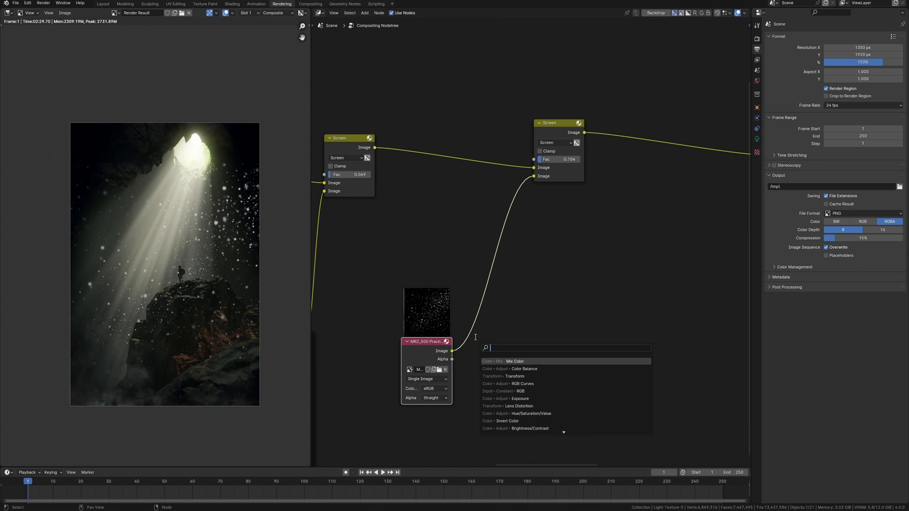
click(514, 376)
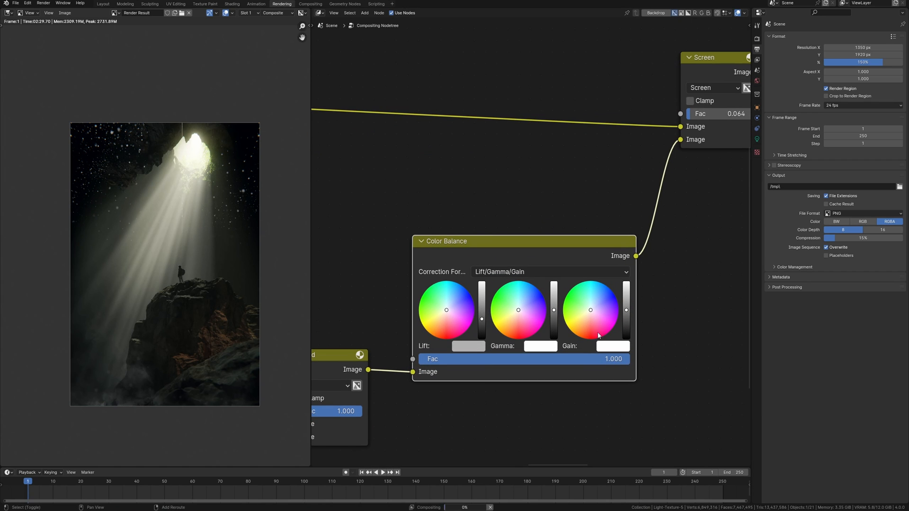
mouse_move(576, 356)
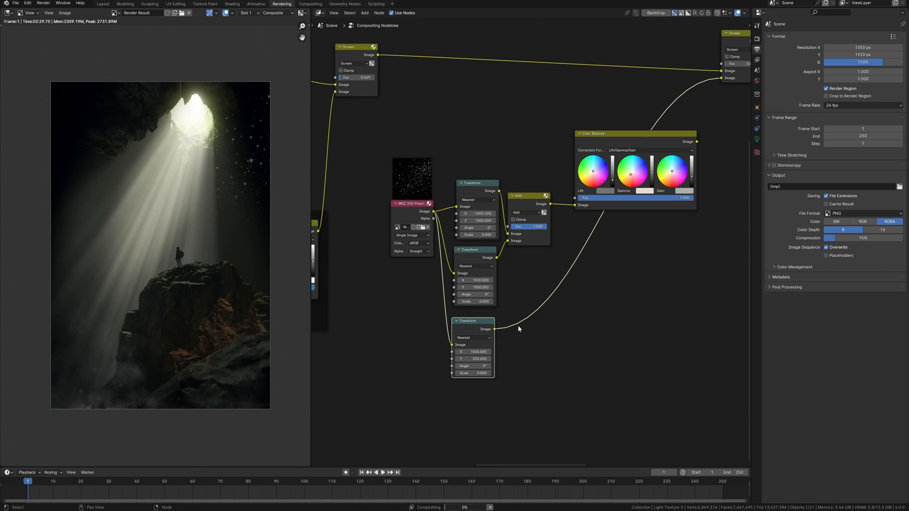
Add the third dust copy into the combined blend and bring in a Mask node.
click(472, 351)
text(ma)
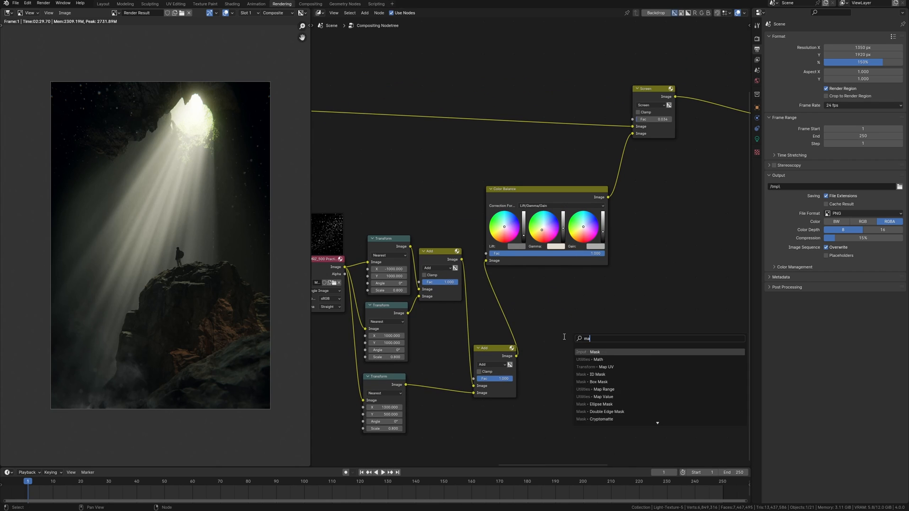
click(594, 352)
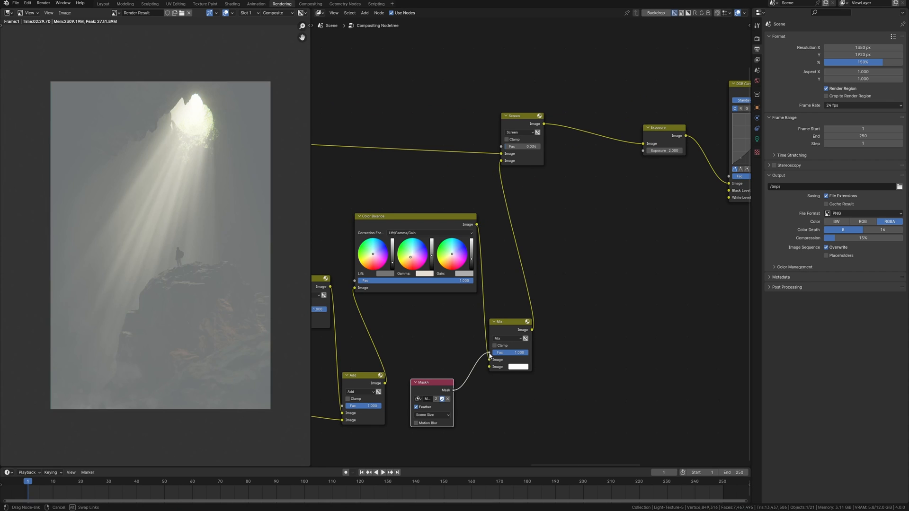
Choose the plain colour the mask-driven Mix node blends in around the cave edges.
click(518, 368)
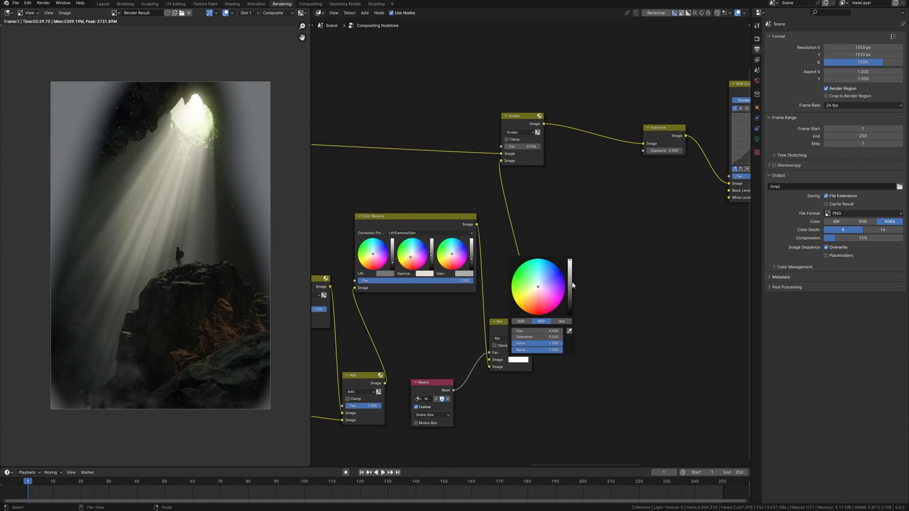